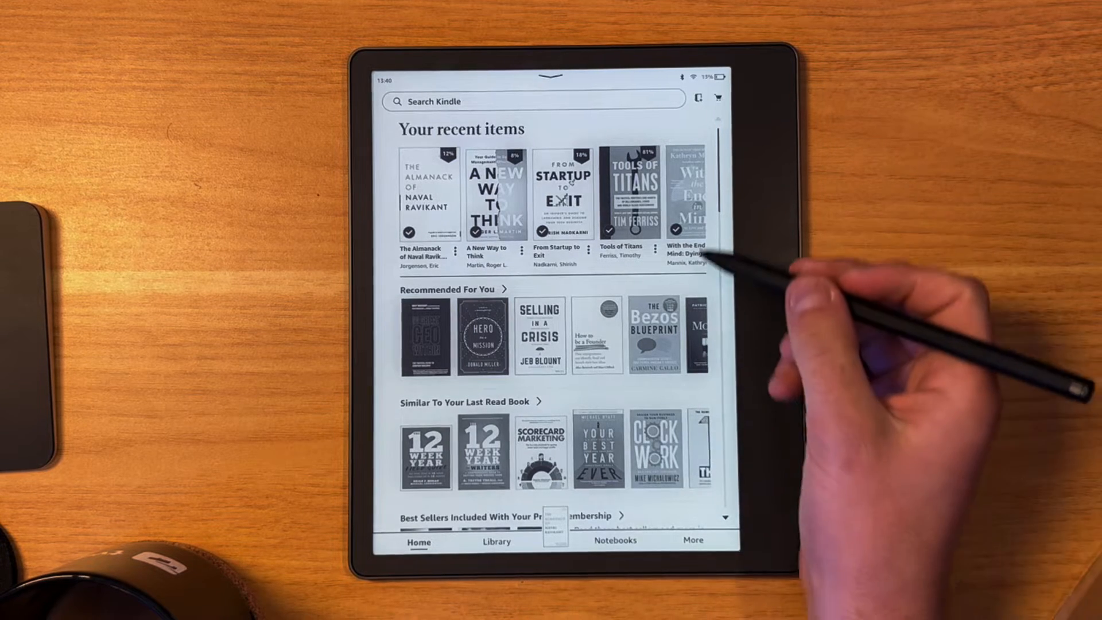
{"action": "mouse_move", "coordinate": [703, 211]}
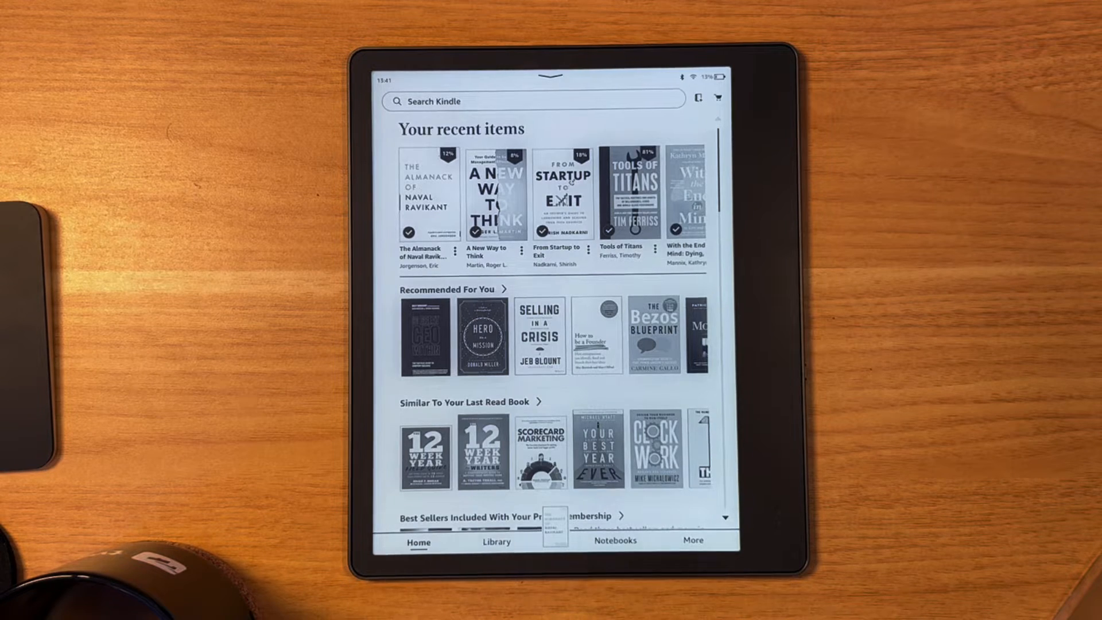
{"action": "mouse_move", "coordinate": [647, 351]}
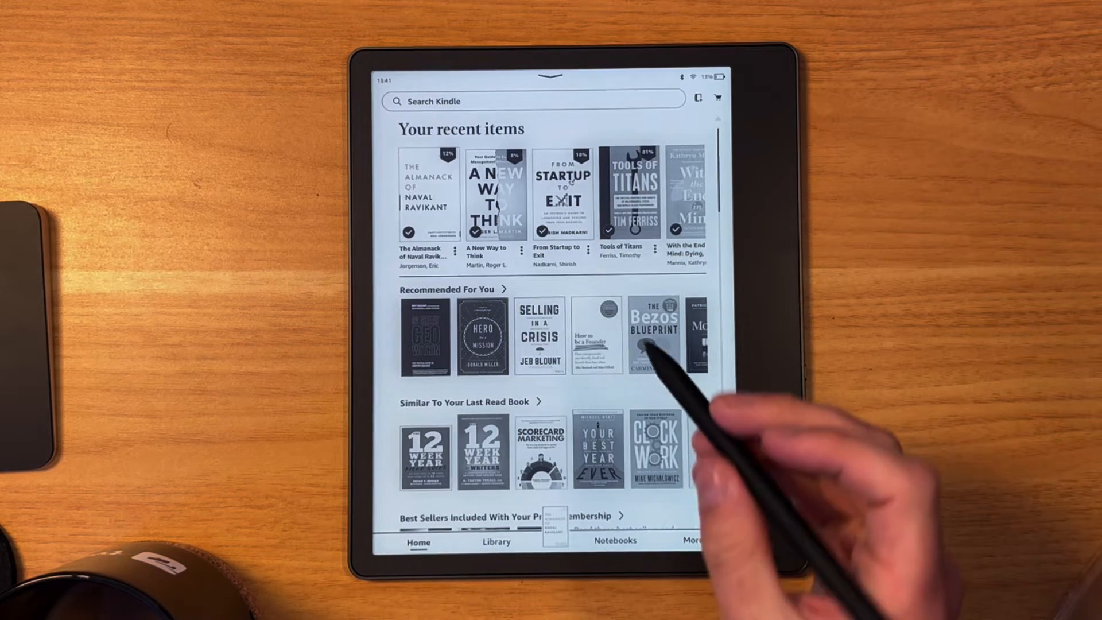
- Start a search, then begin creating a new notebook and cancel it
{"action": "left_click", "coordinate": [535, 101]}
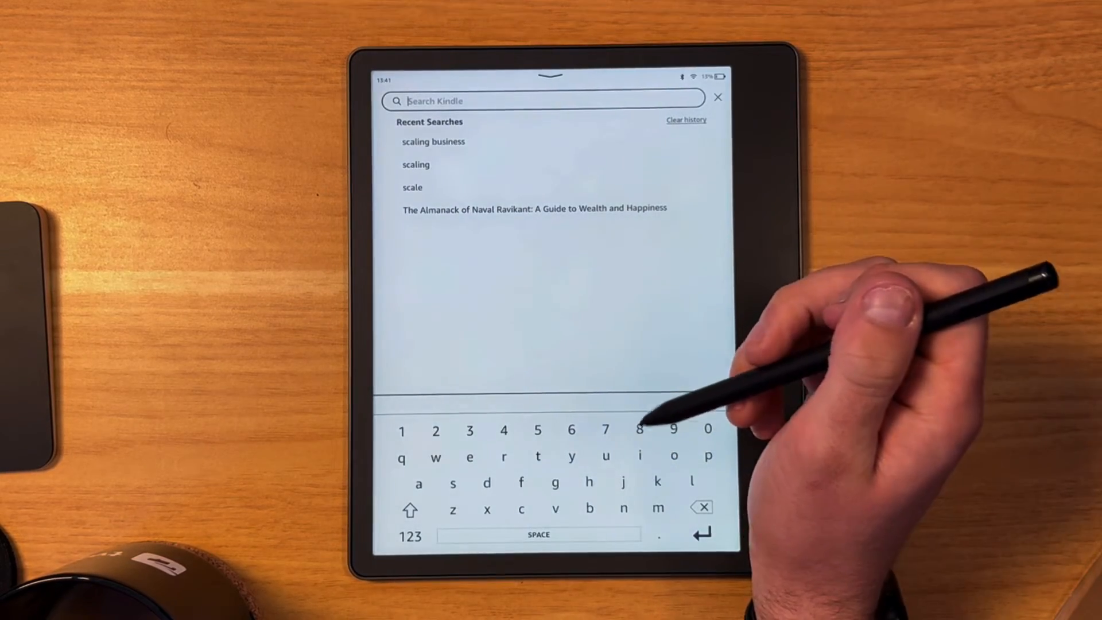
{"action": "left_click", "coordinate": [717, 97]}
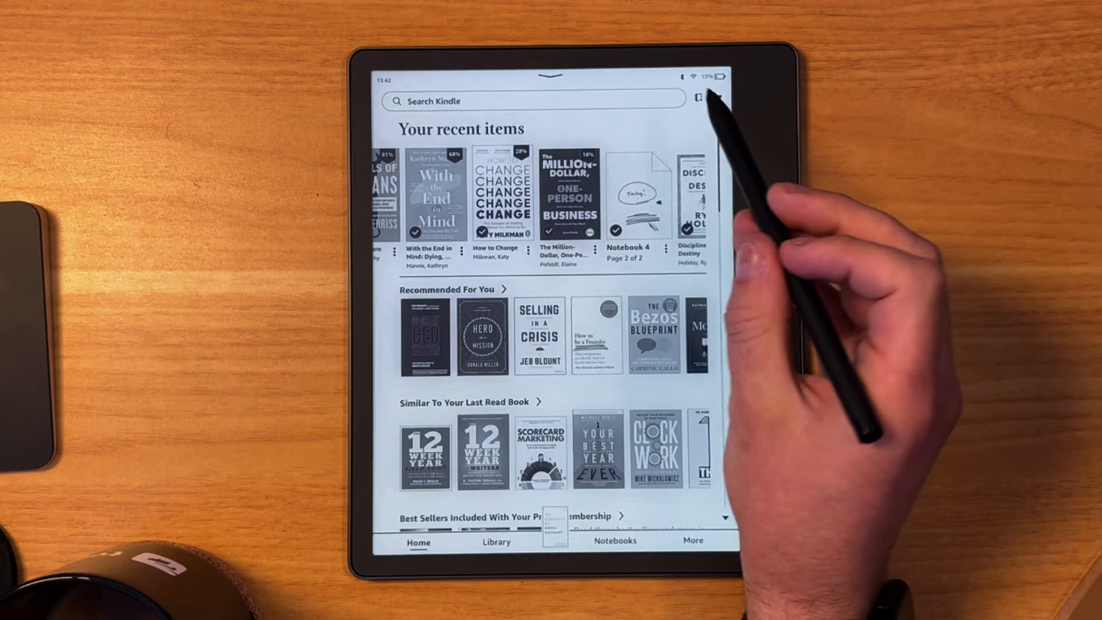
{"action": "left_click", "coordinate": [535, 100]}
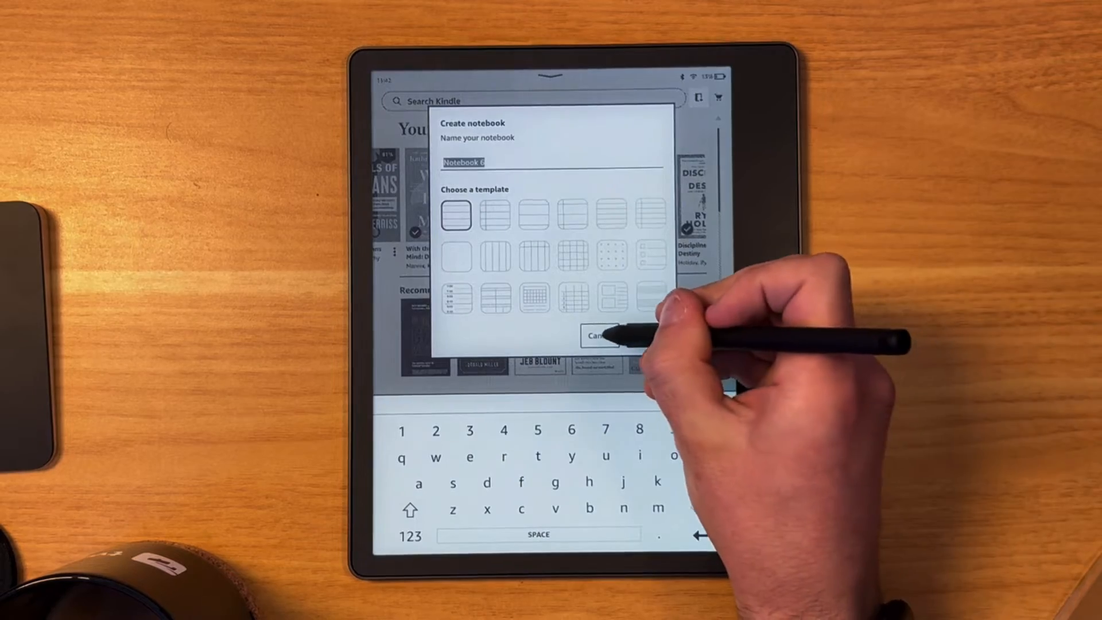
{"action": "left_click", "coordinate": [598, 335]}
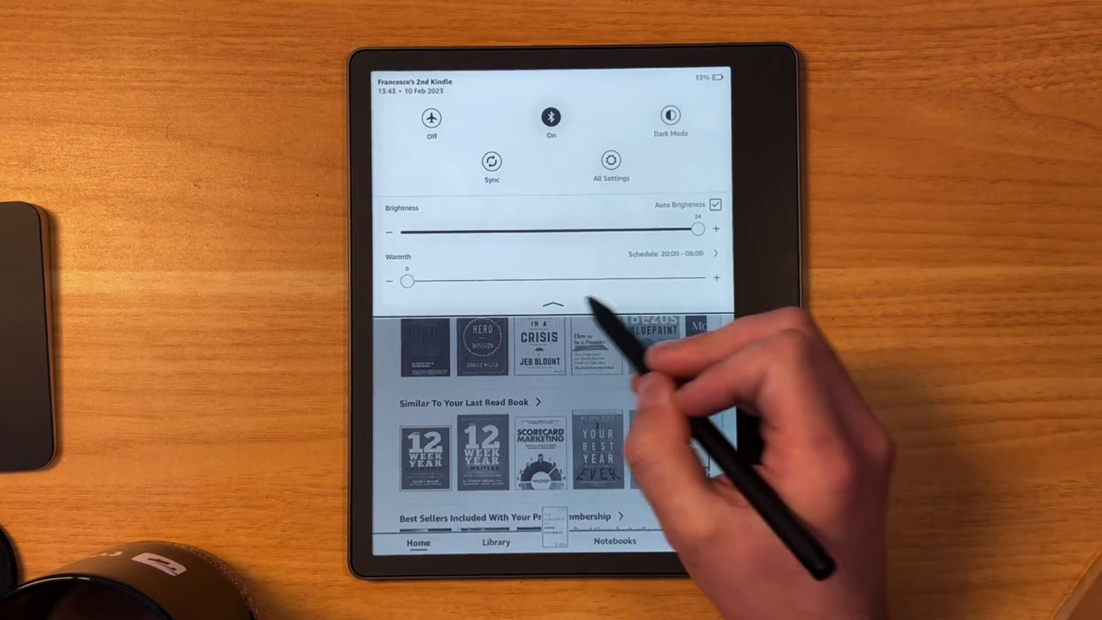
- Dismiss the quick settings panel and go to the Library grid
{"action": "left_click", "coordinate": [552, 304]}
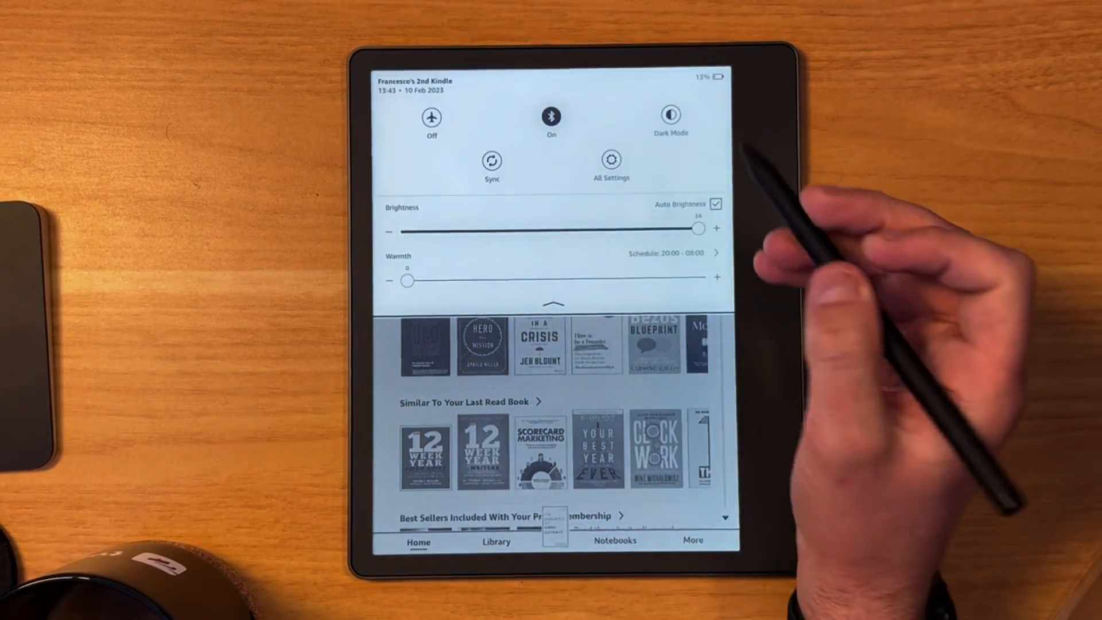
{"action": "left_click", "coordinate": [552, 304]}
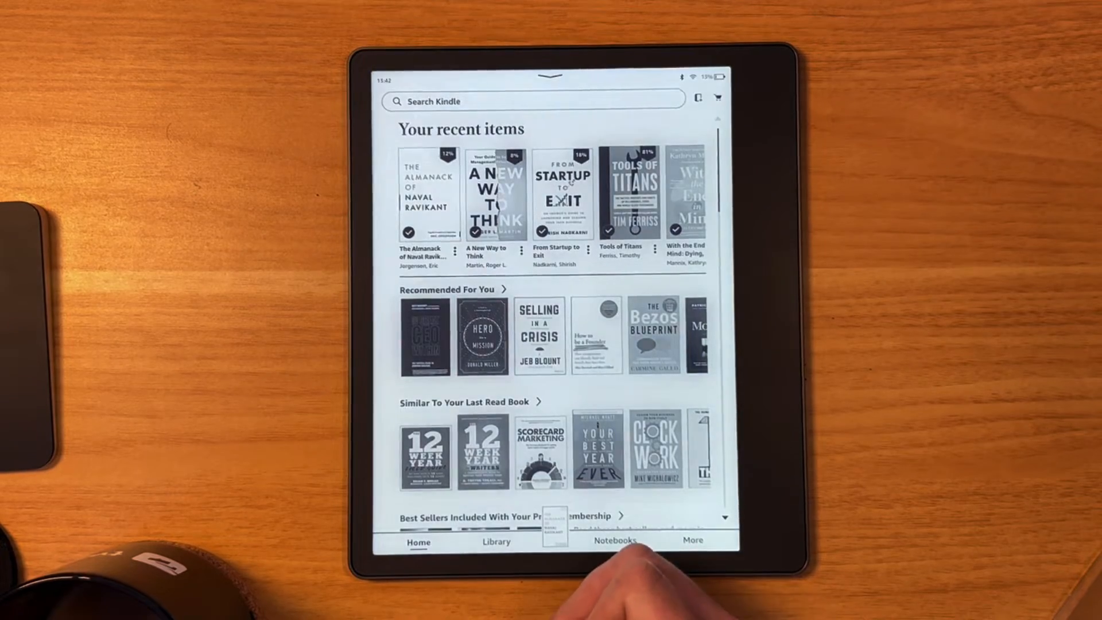
{"action": "left_click", "coordinate": [496, 542]}
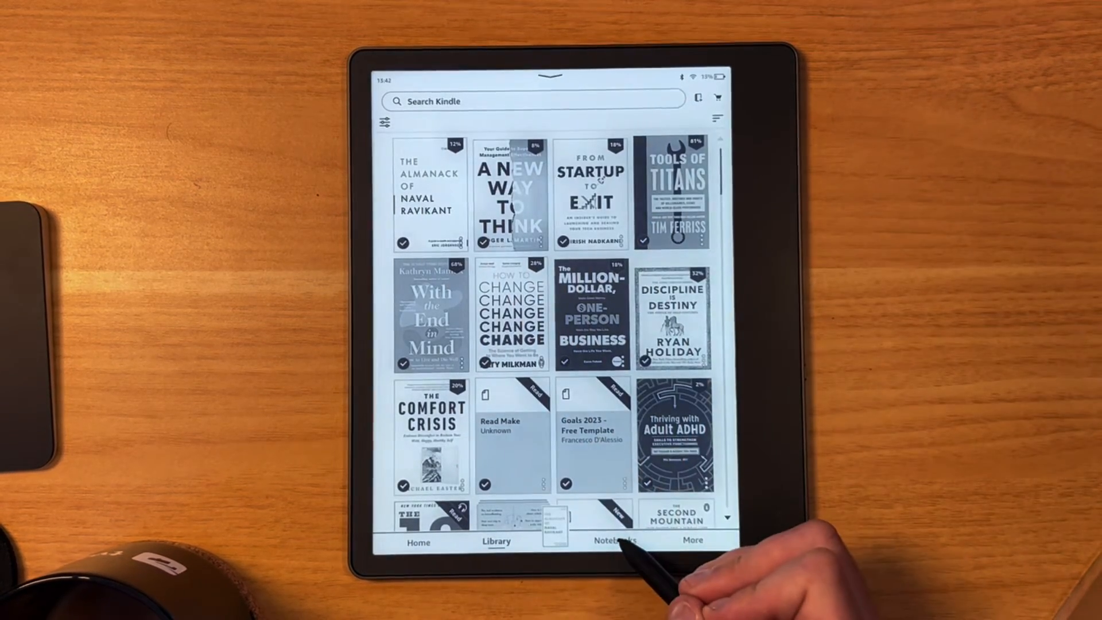
- Switch to the Notebooks tab showing Notebook 1–5, Map and Products
{"action": "left_click", "coordinate": [615, 541]}
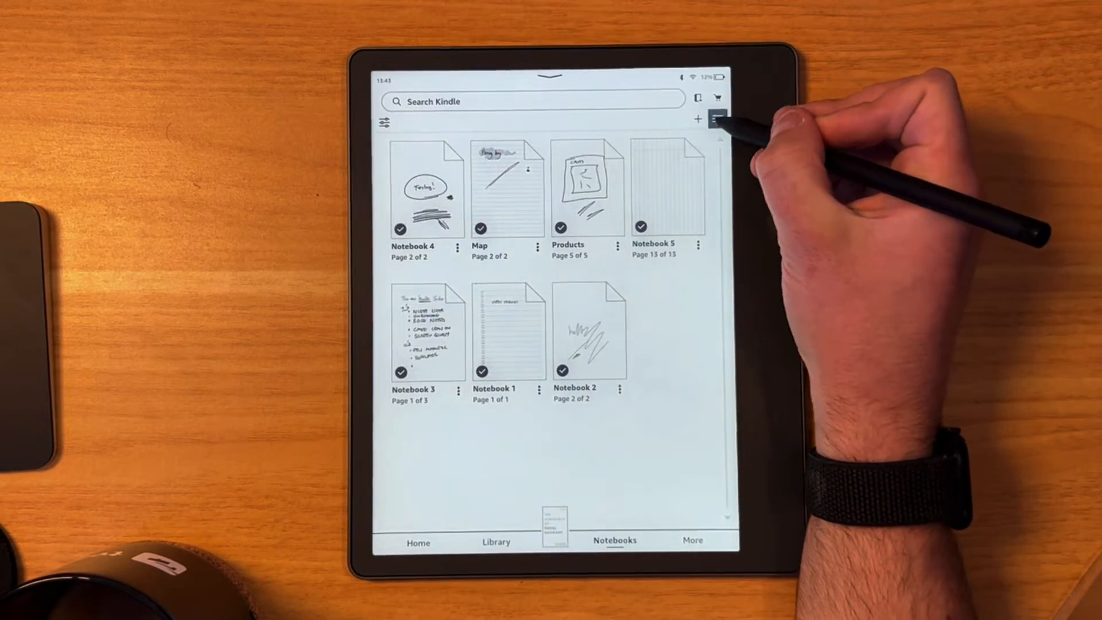
{"action": "left_click", "coordinate": [717, 119]}
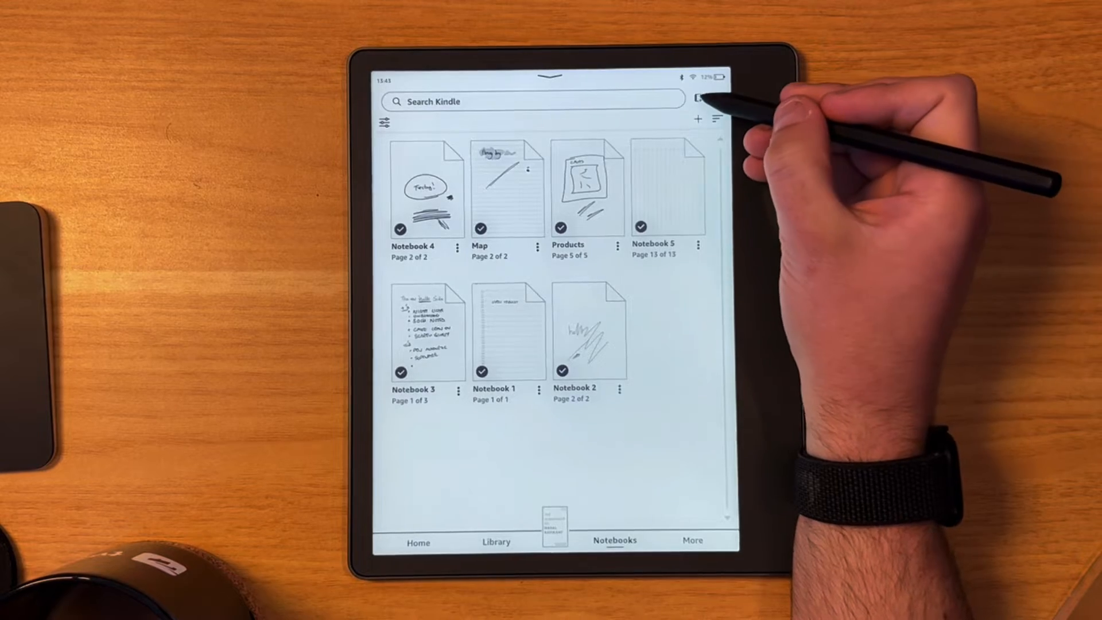
- Create a notebook named 'Sketches' using the planner-style page template
{"action": "left_click", "coordinate": [698, 118]}
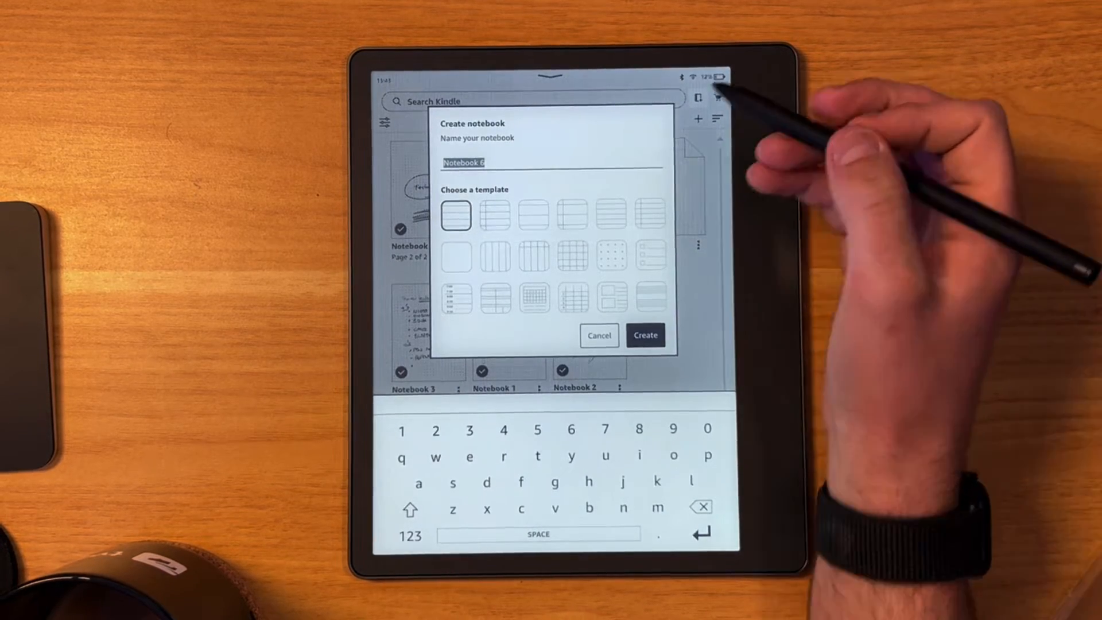
{"action": "left_click", "coordinate": [410, 510]}
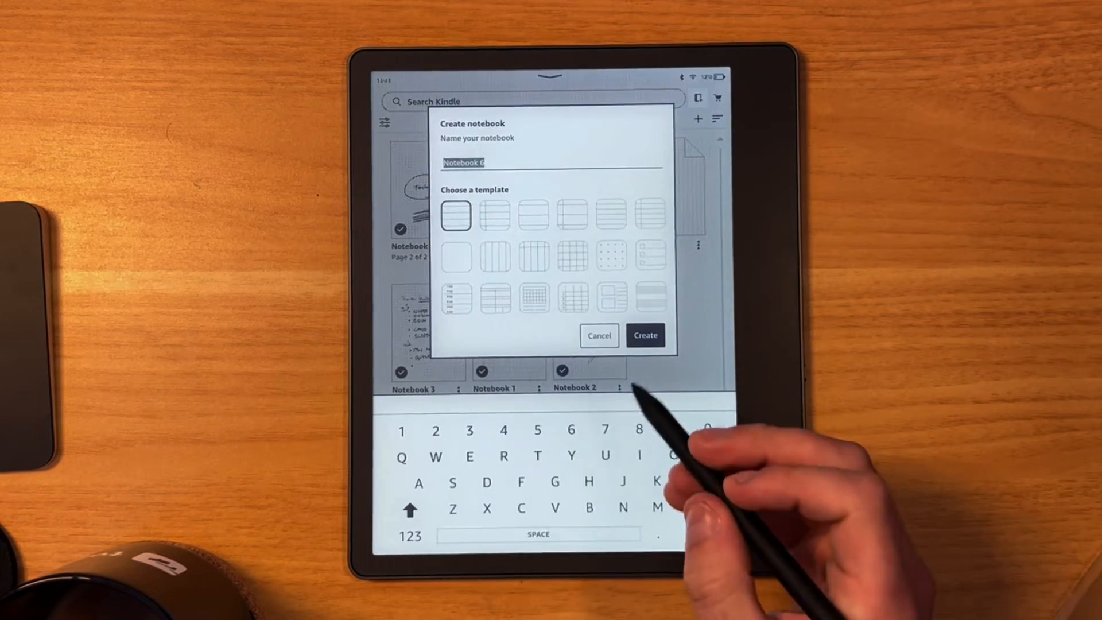
{"action": "type", "text": "s"}
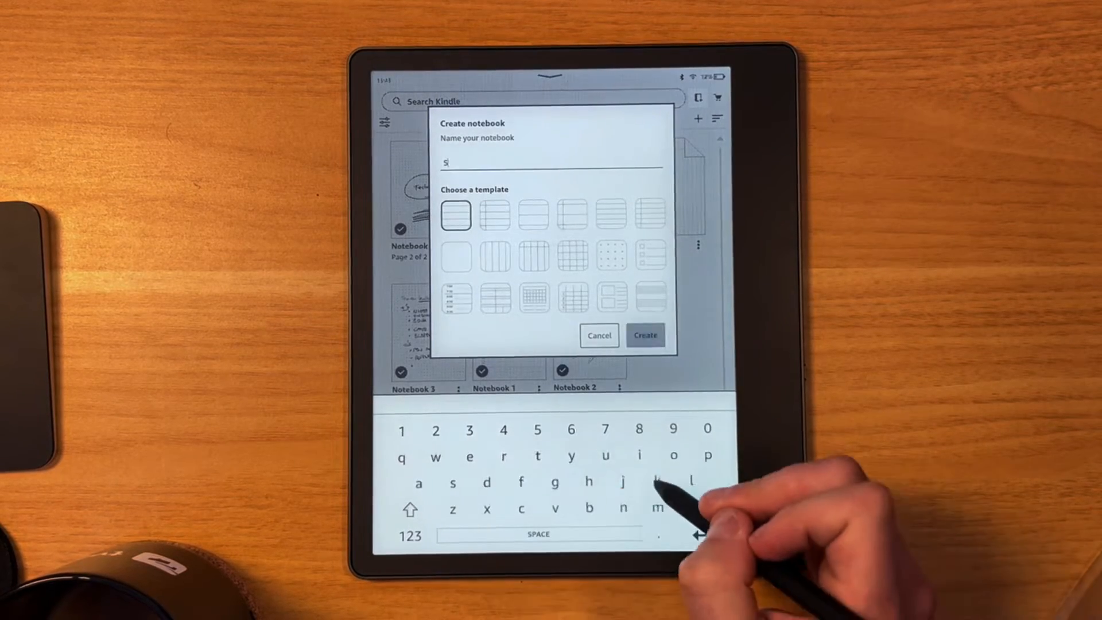
{"action": "type", "text": "ketches"}
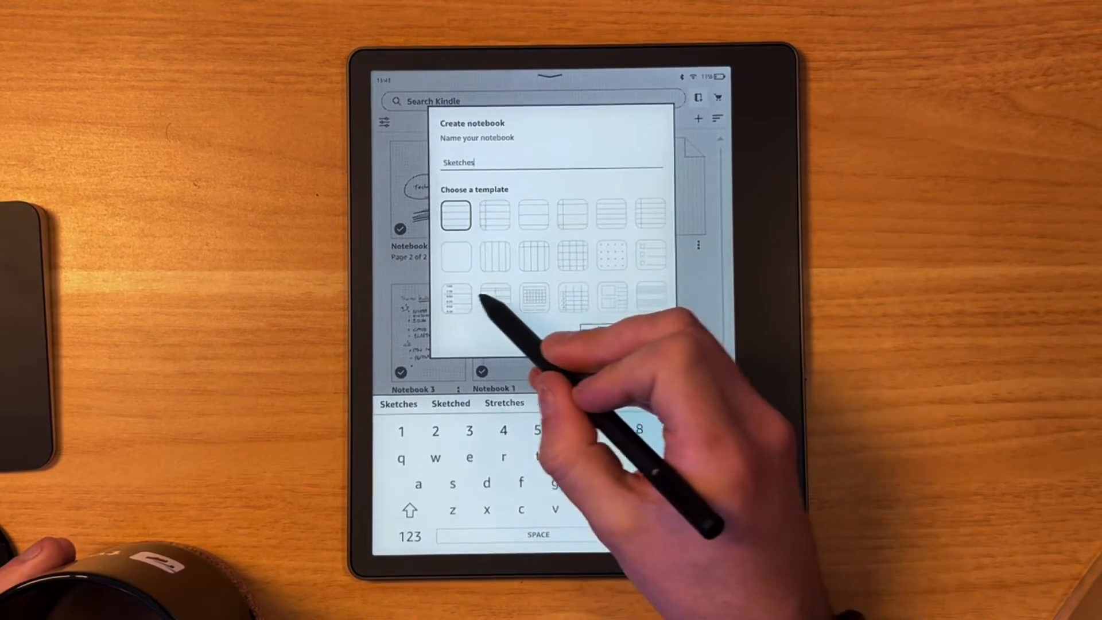
{"action": "left_click", "coordinate": [455, 298]}
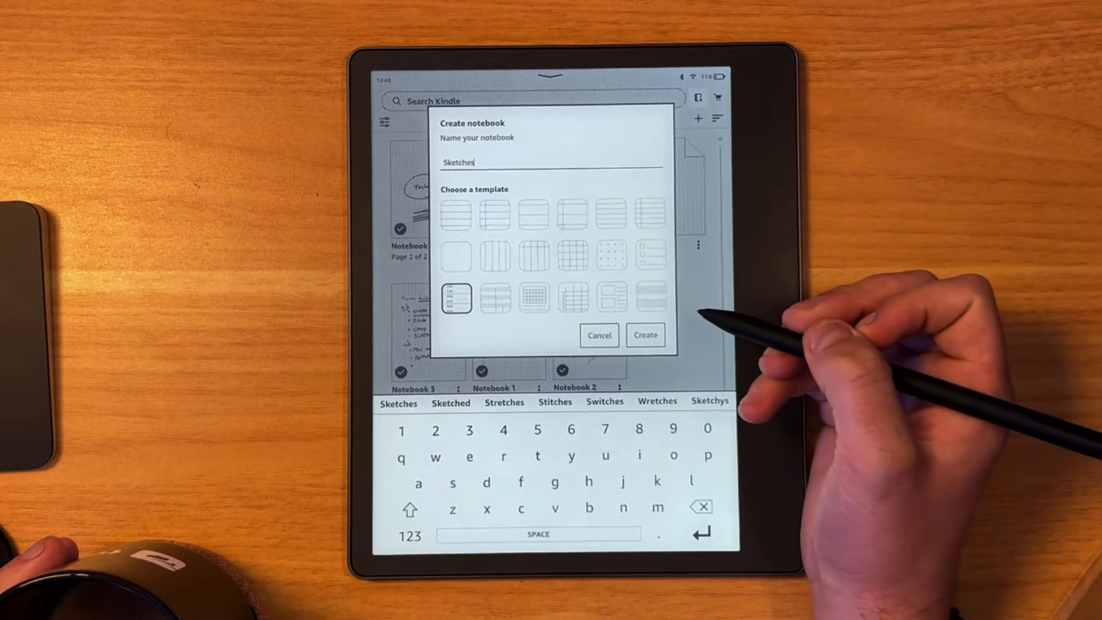
{"action": "left_click", "coordinate": [644, 335]}
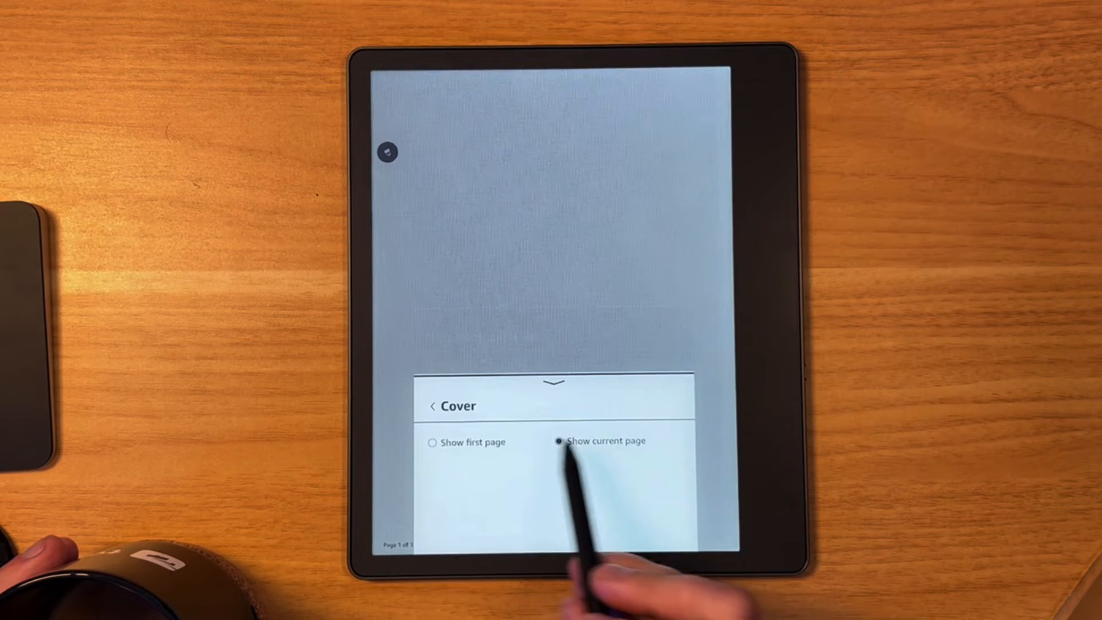
- Set the Sketches cover option to Show first page and leave cover options
{"action": "left_click", "coordinate": [433, 442]}
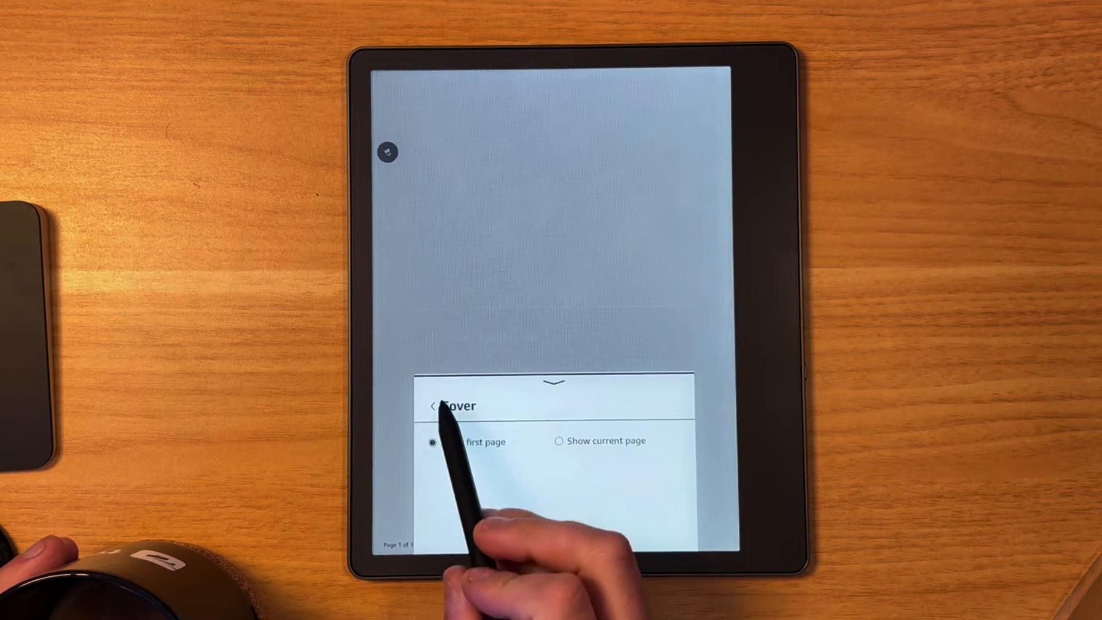
{"action": "left_click", "coordinate": [439, 406]}
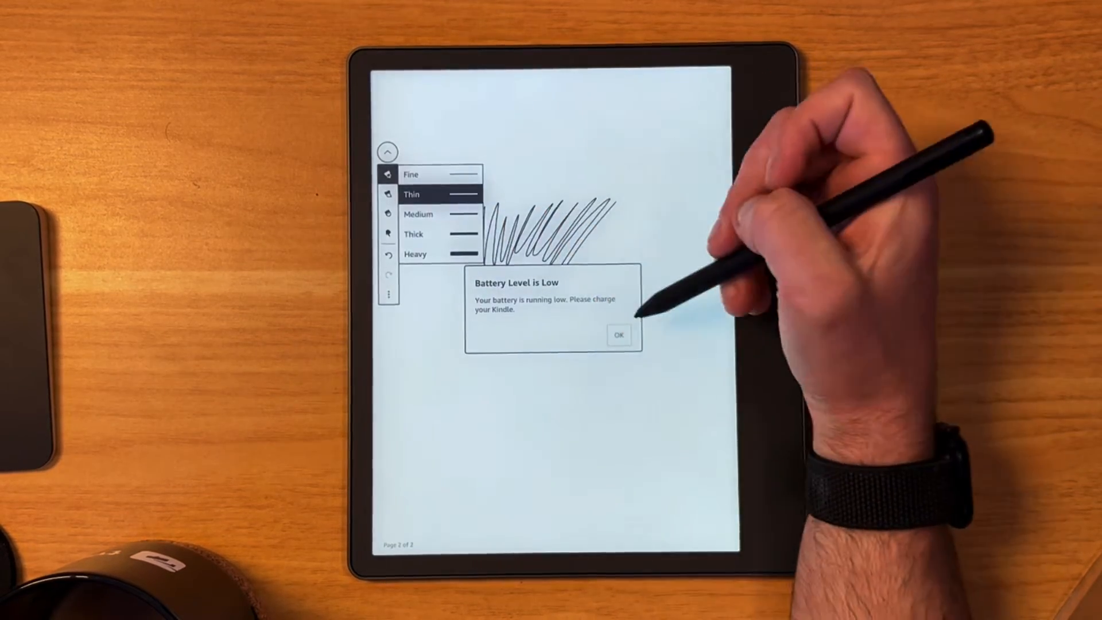
- Dismiss the low battery warning, then exit the Sketches notebook after drawing
{"action": "left_click", "coordinate": [619, 334]}
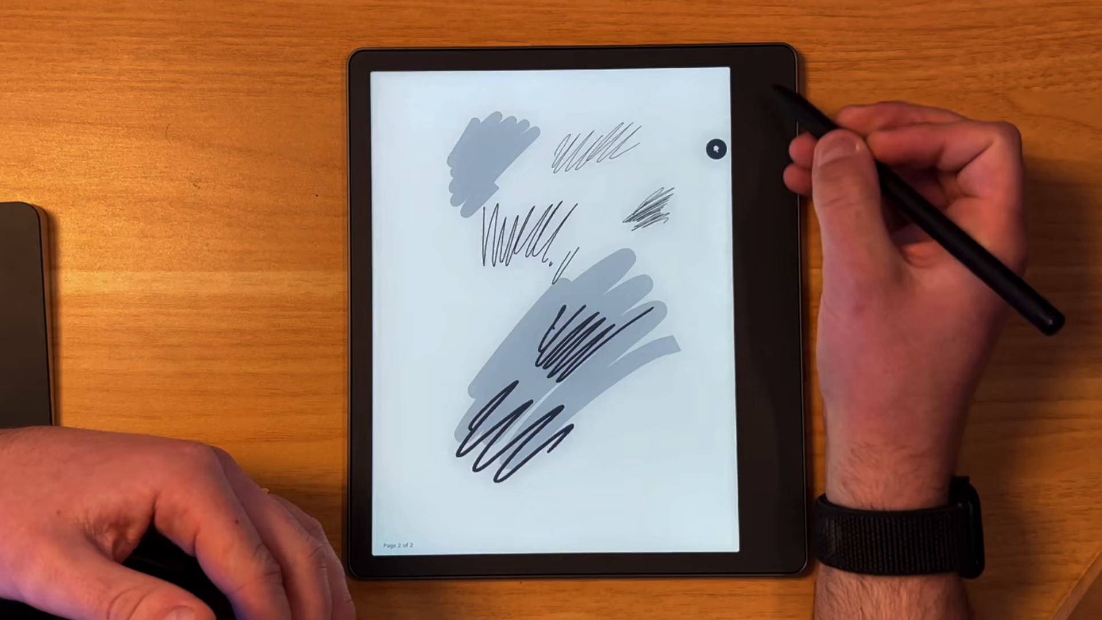
{"action": "left_click", "coordinate": [717, 97]}
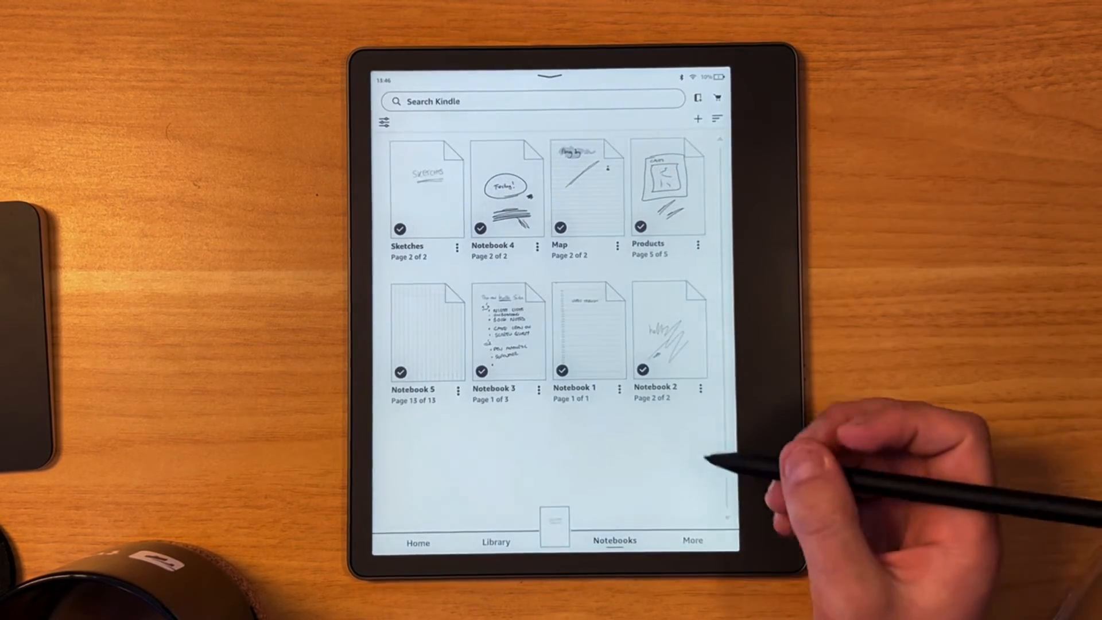
- Open the More menu listing reading lists, Goodreads, browser and settings
{"action": "left_click", "coordinate": [693, 540]}
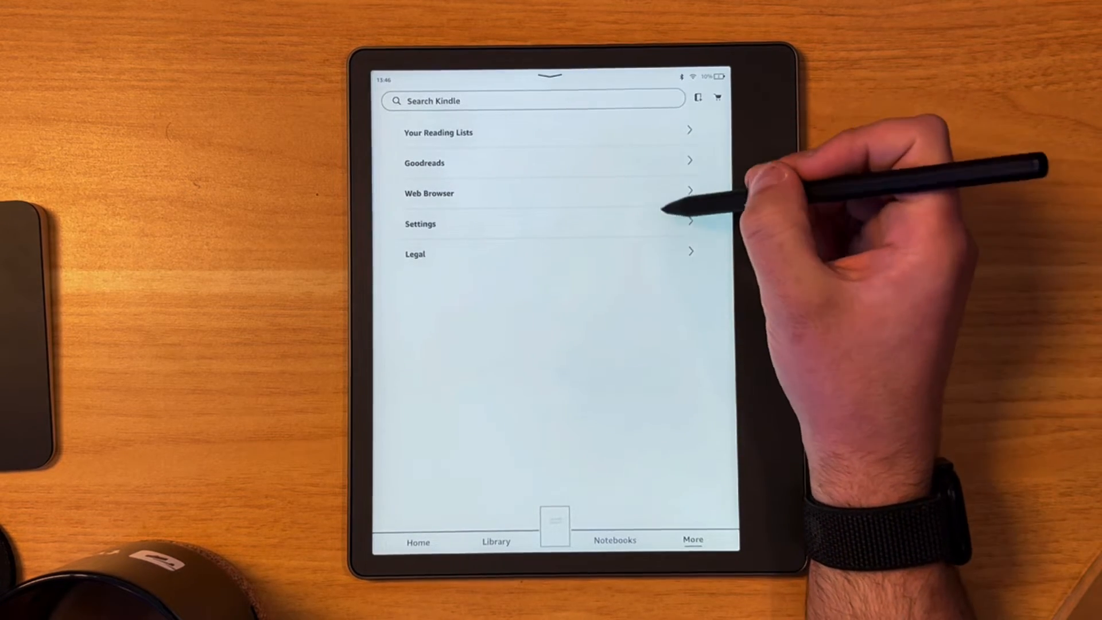
- Open Settings, look at the Pen Shortcuts tool choices, and return to Settings
{"action": "left_click", "coordinate": [420, 223]}
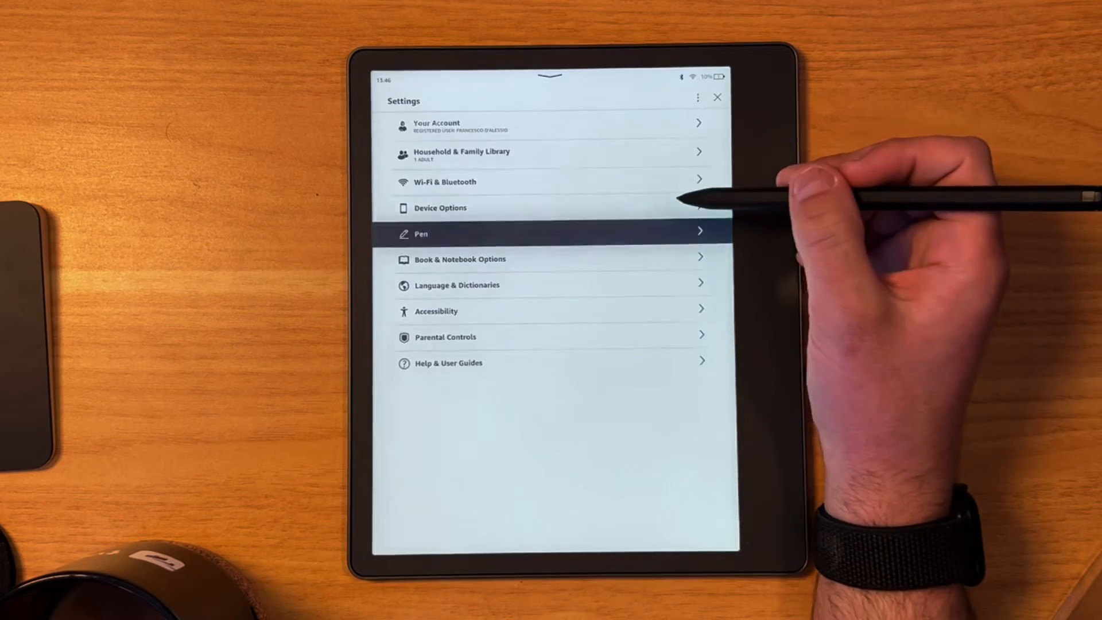
{"action": "left_click", "coordinate": [551, 234]}
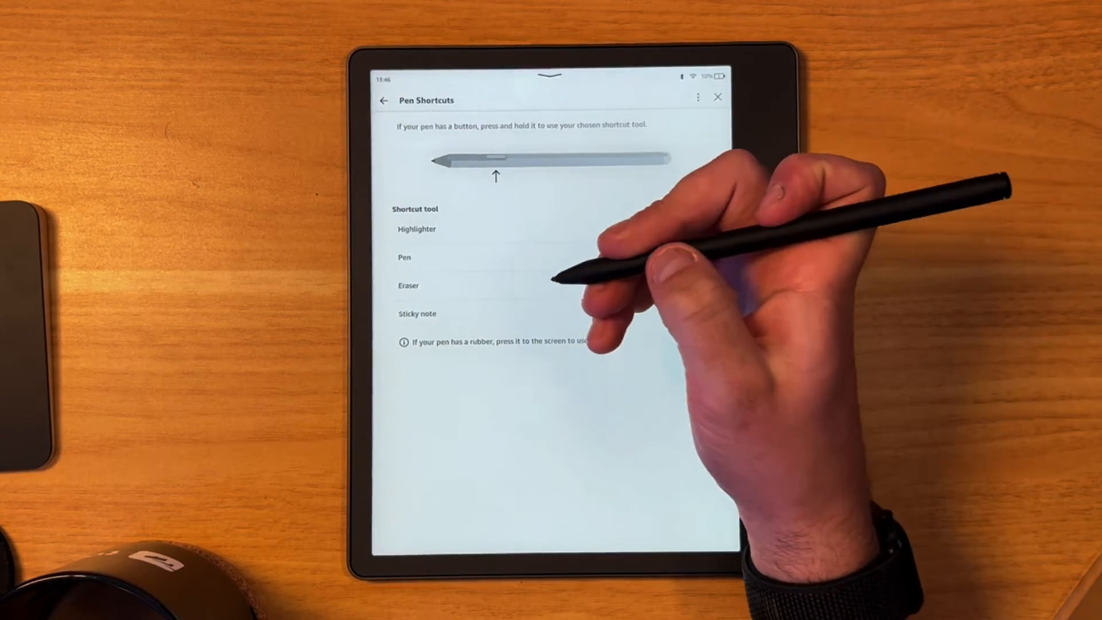
{"action": "left_click", "coordinate": [416, 229]}
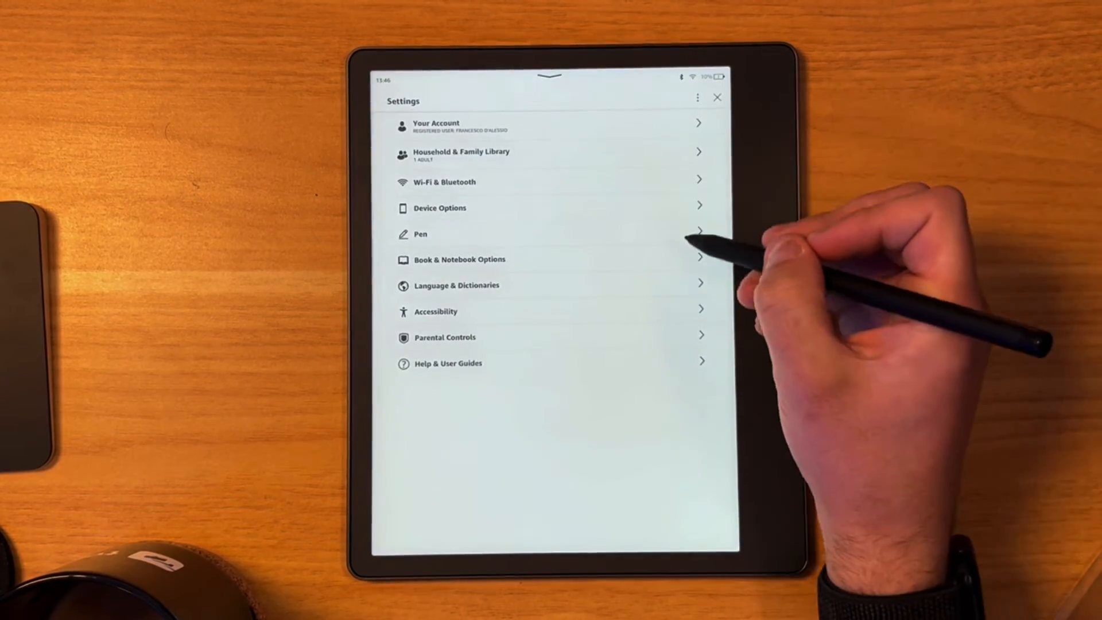
- Turn Page Refresh off and set a manual 20:00–08:00 warmth schedule
{"action": "left_click", "coordinate": [455, 260]}
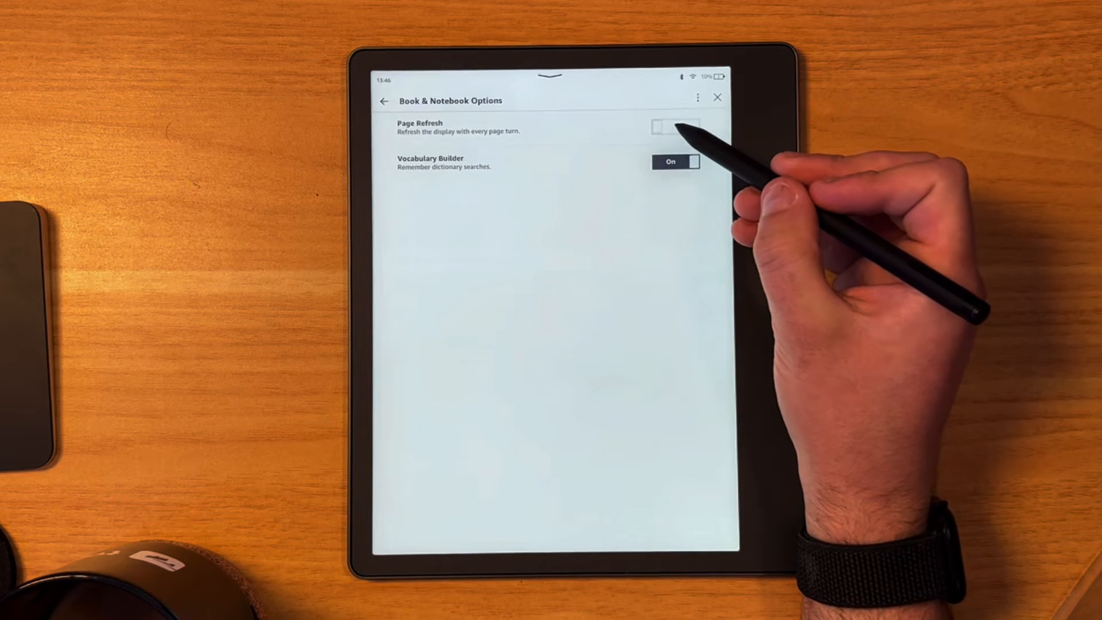
{"action": "left_click", "coordinate": [674, 126]}
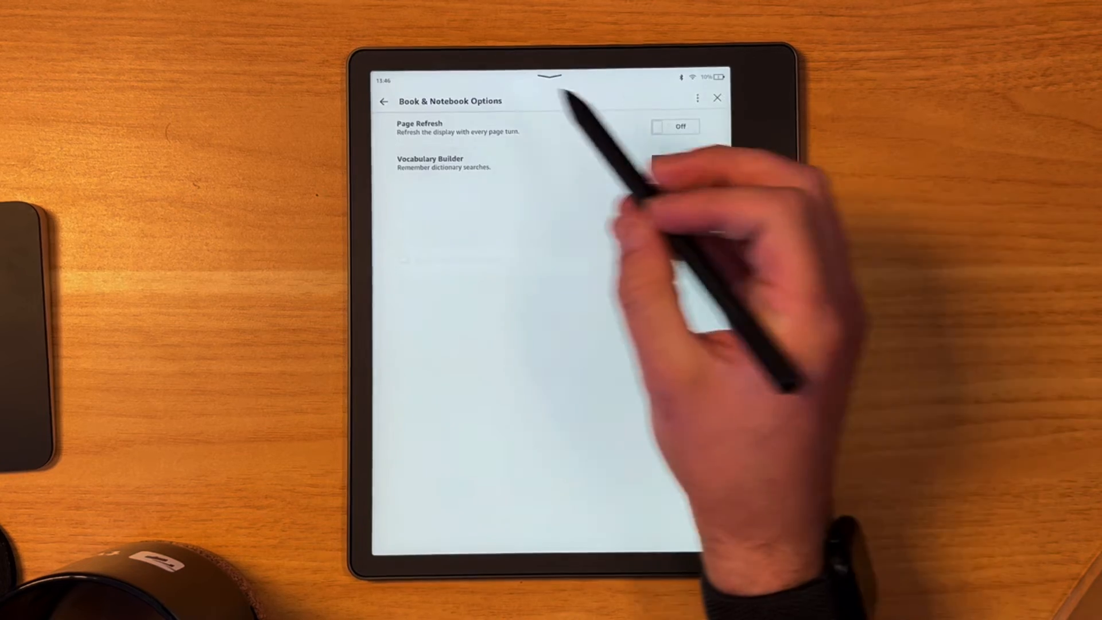
{"action": "left_click", "coordinate": [382, 99]}
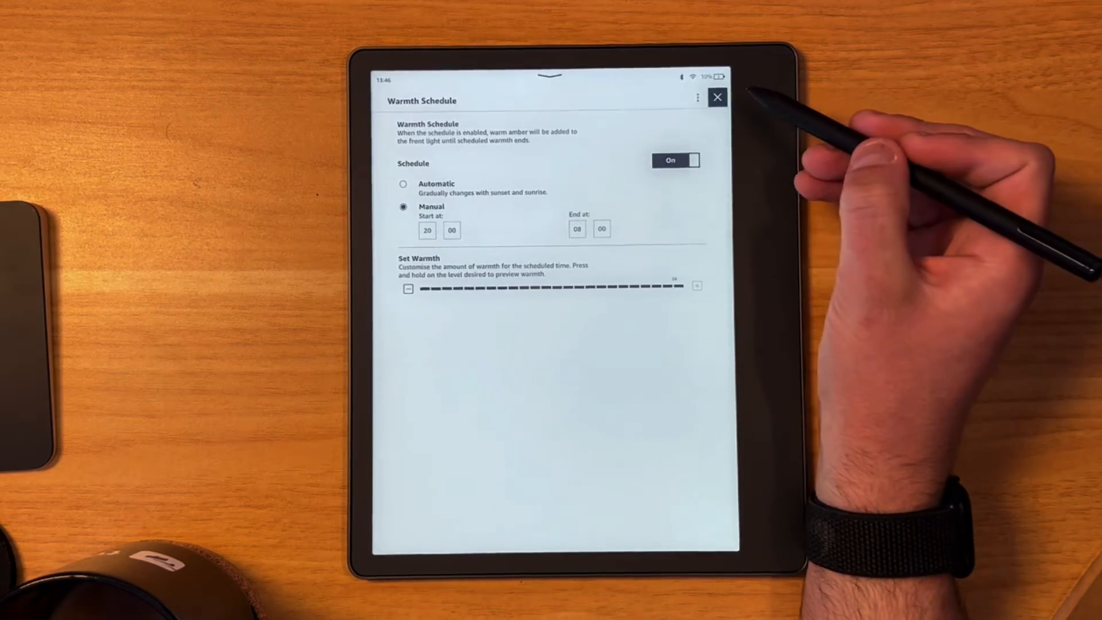
{"action": "left_click", "coordinate": [717, 98]}
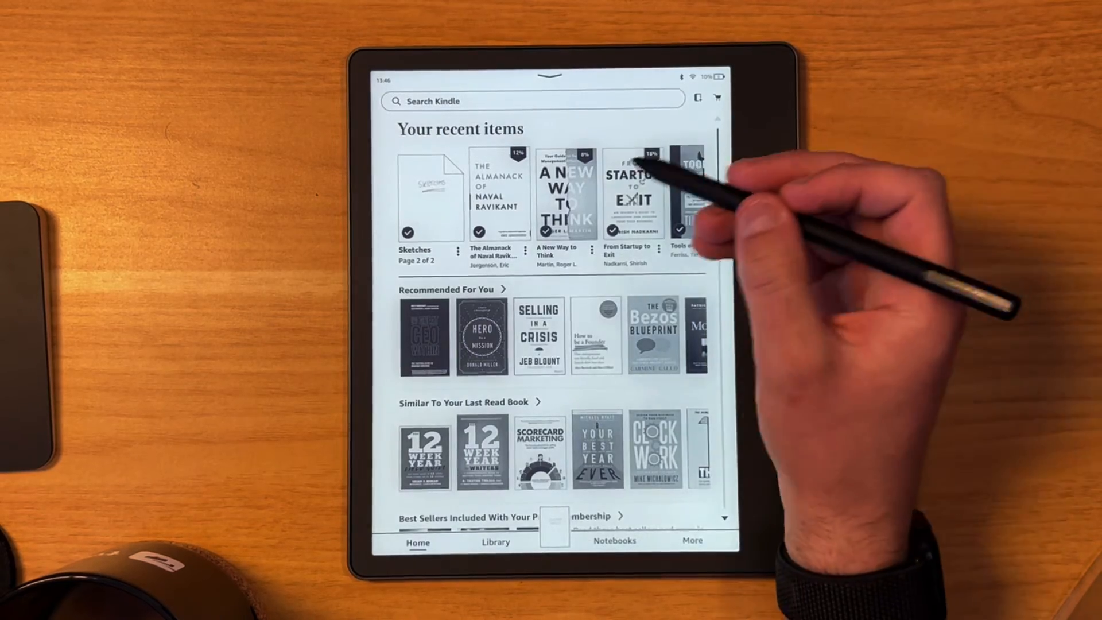
- Add a handwritten sun-sketch sticky note to The Almanack highlight, checking the Text note tab
{"action": "left_click", "coordinate": [560, 194]}
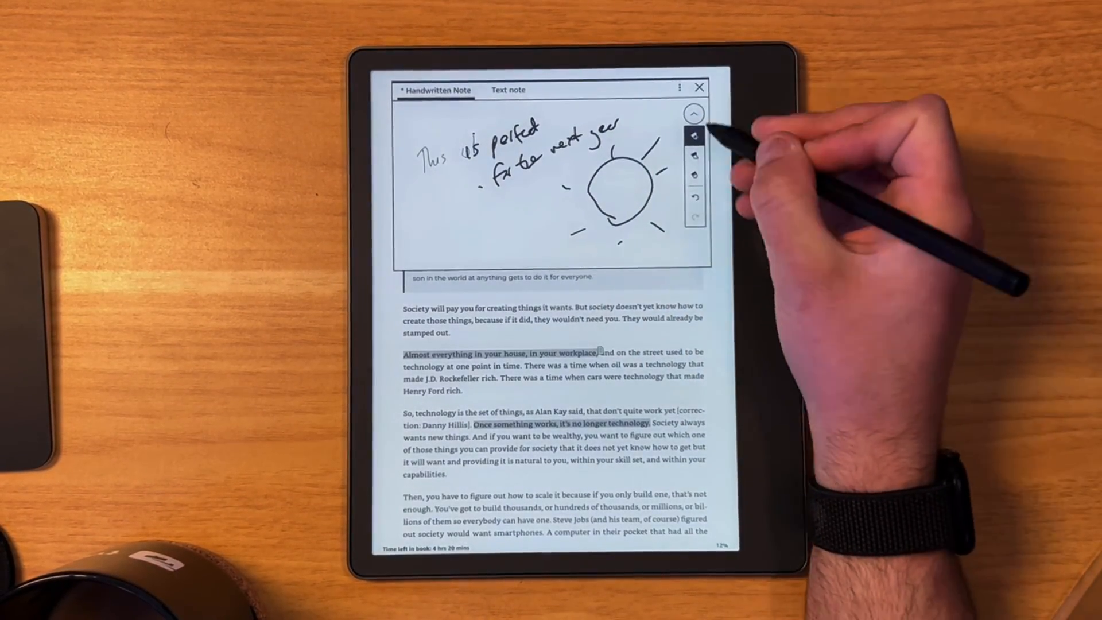
{"action": "left_click", "coordinate": [679, 87]}
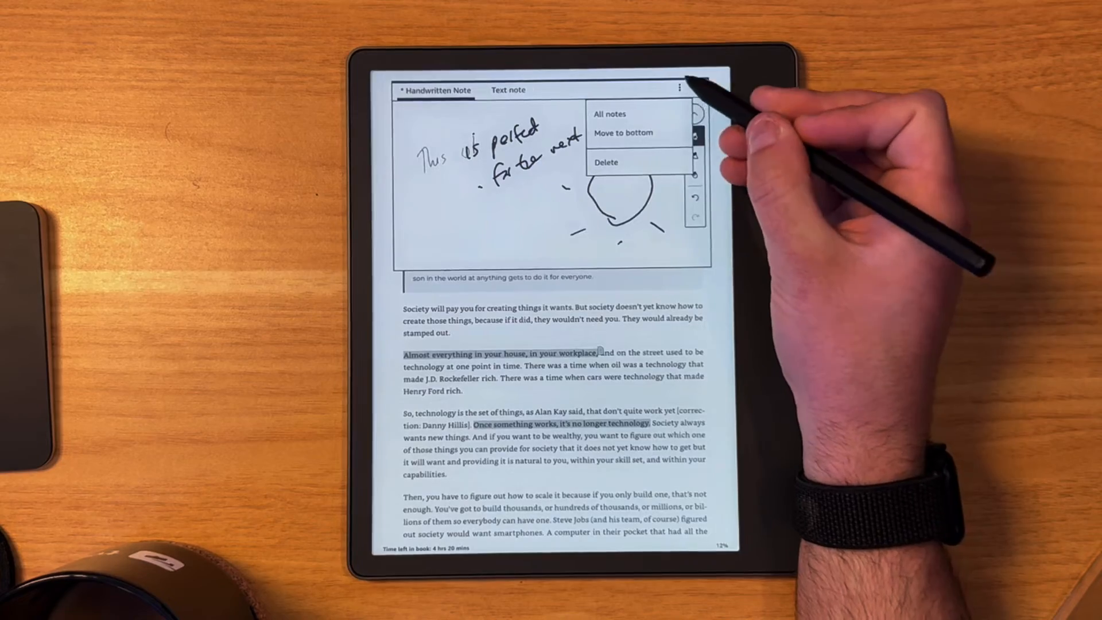
{"action": "left_click", "coordinate": [508, 90]}
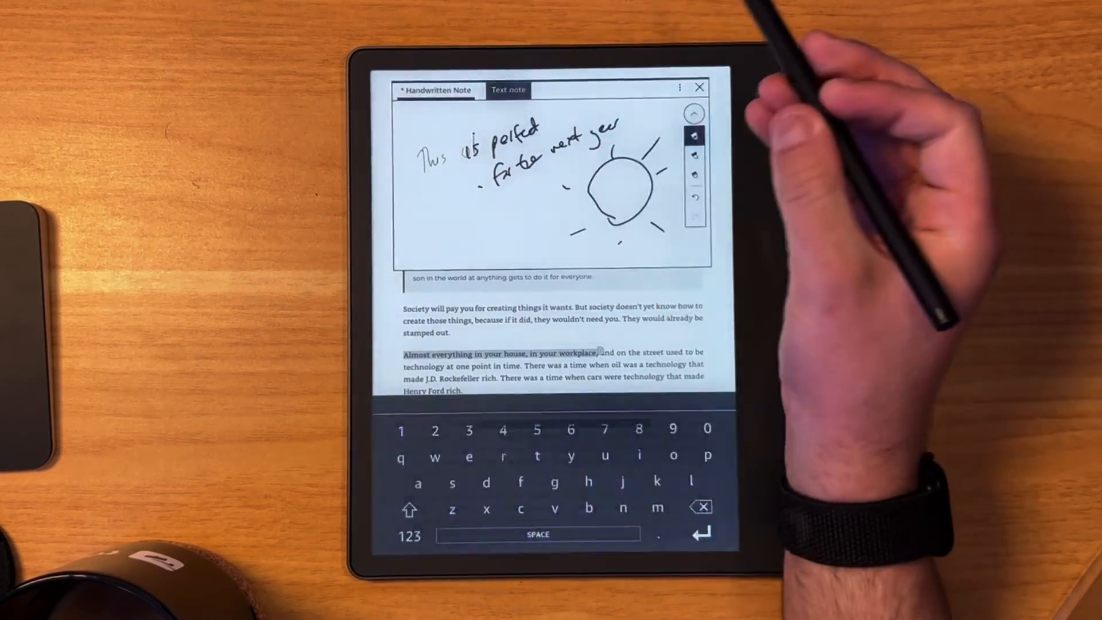
{"action": "left_click", "coordinate": [509, 90]}
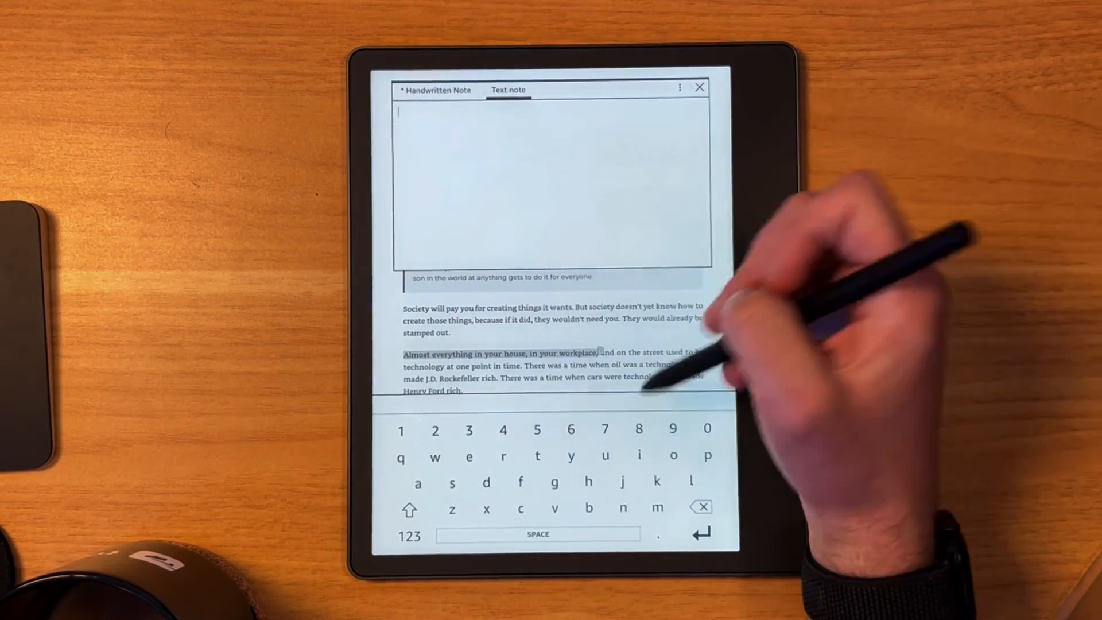
{"action": "left_click", "coordinate": [698, 87]}
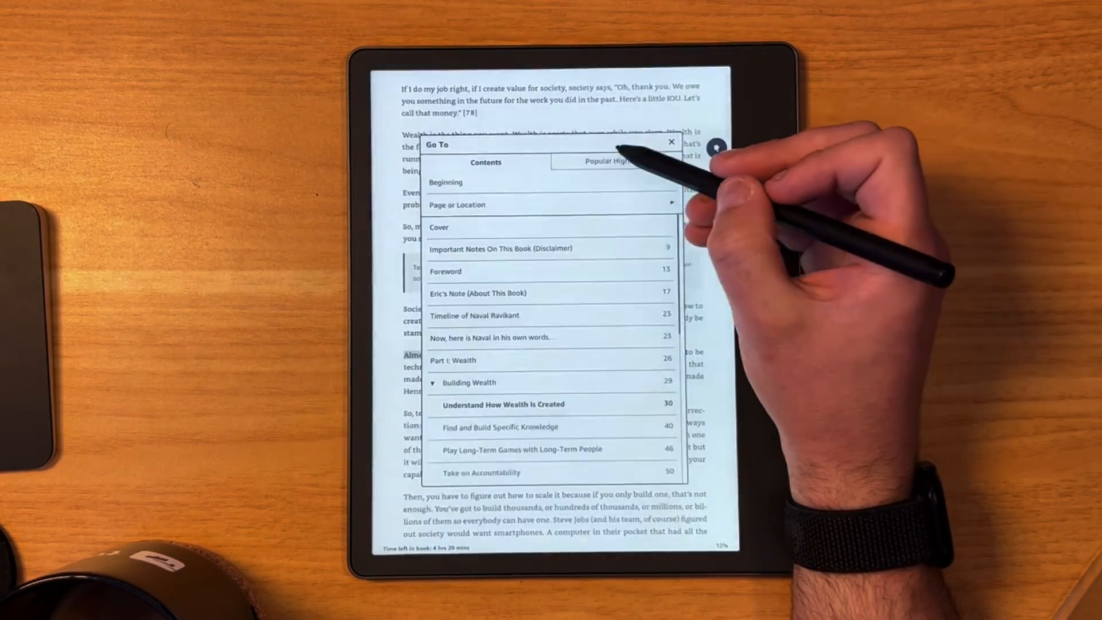
- Check the note under the Page 39 highlight in Notes, then return Home
{"action": "left_click", "coordinate": [614, 161]}
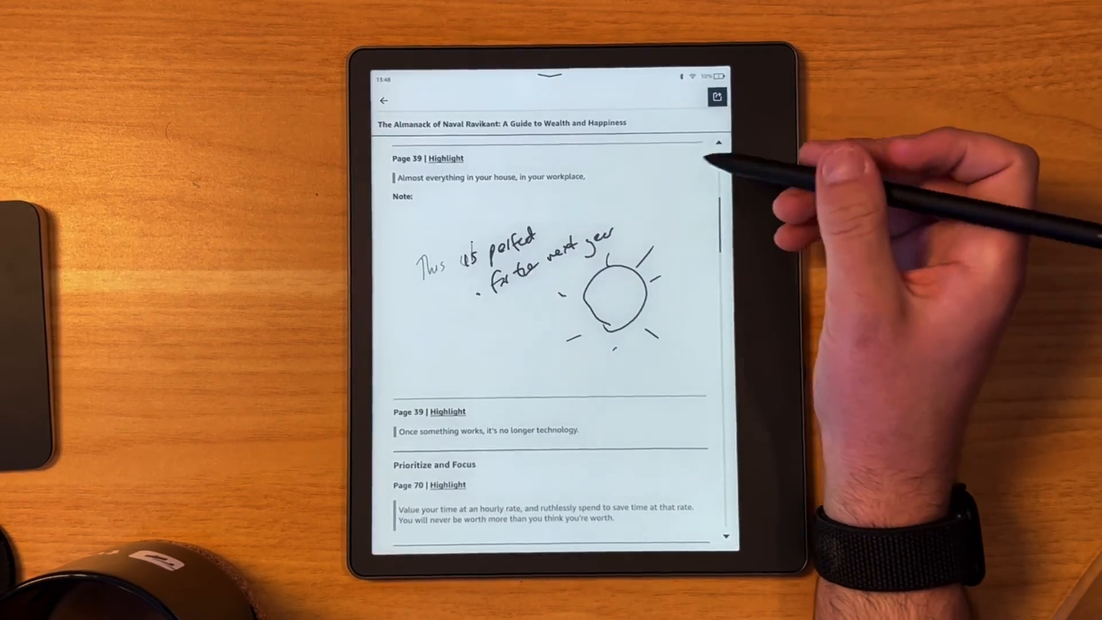
{"action": "left_click", "coordinate": [716, 97]}
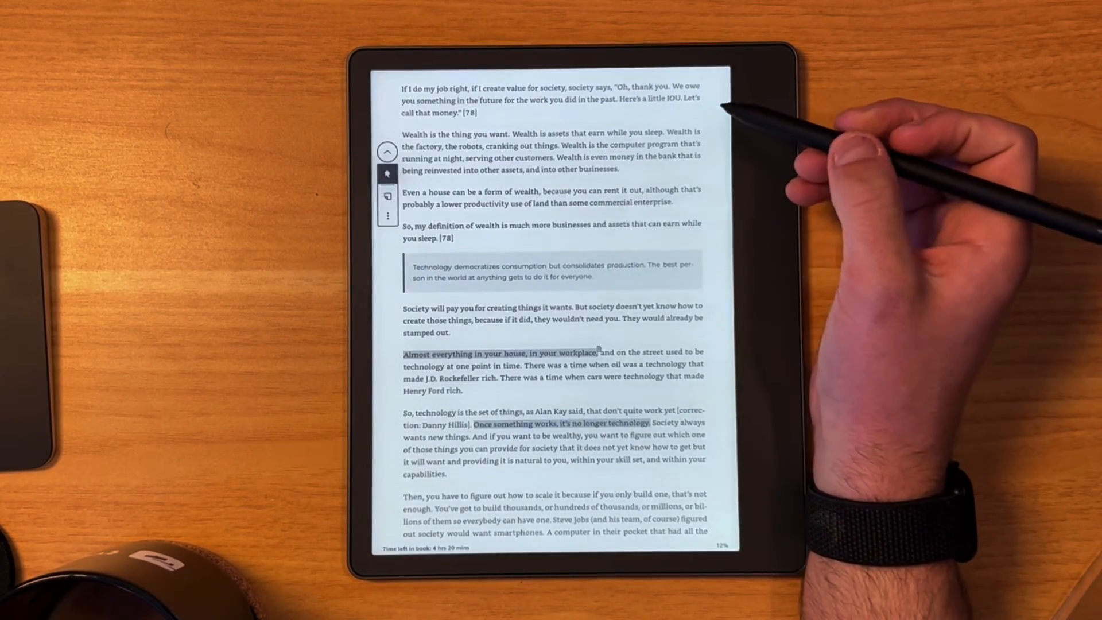
{"action": "left_click", "coordinate": [552, 303]}
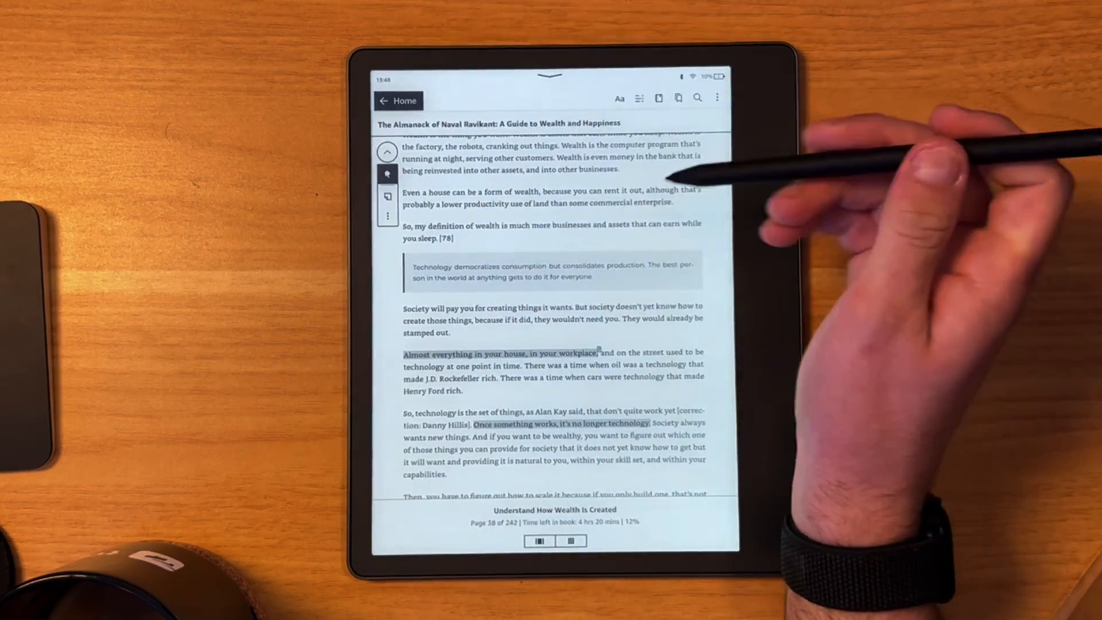
{"action": "left_click", "coordinate": [398, 101]}
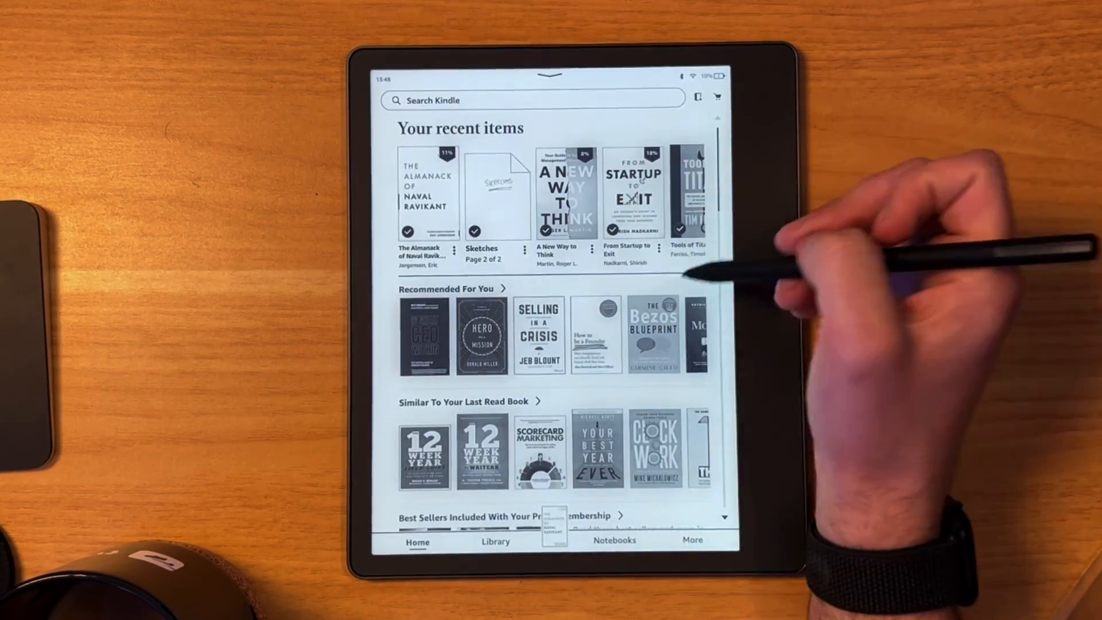